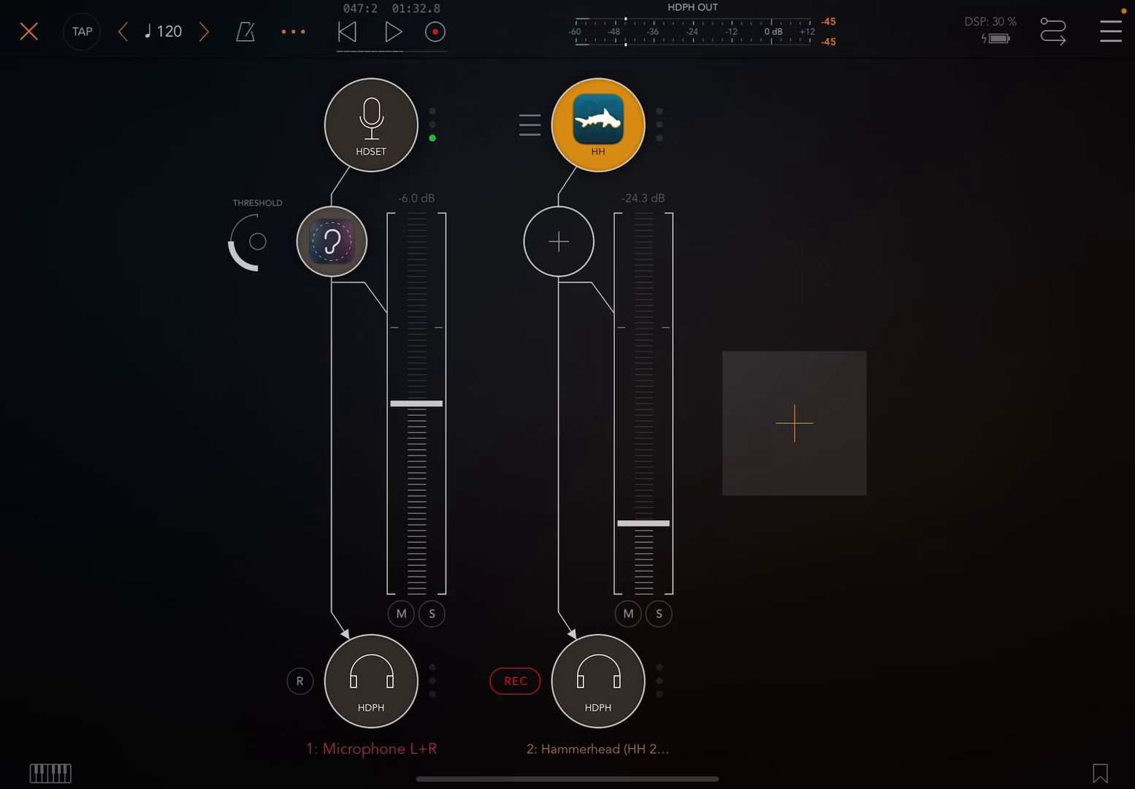
- Reduce the sync quantum from 4 bars to 1 bar in the clock options
left_click(292, 32)
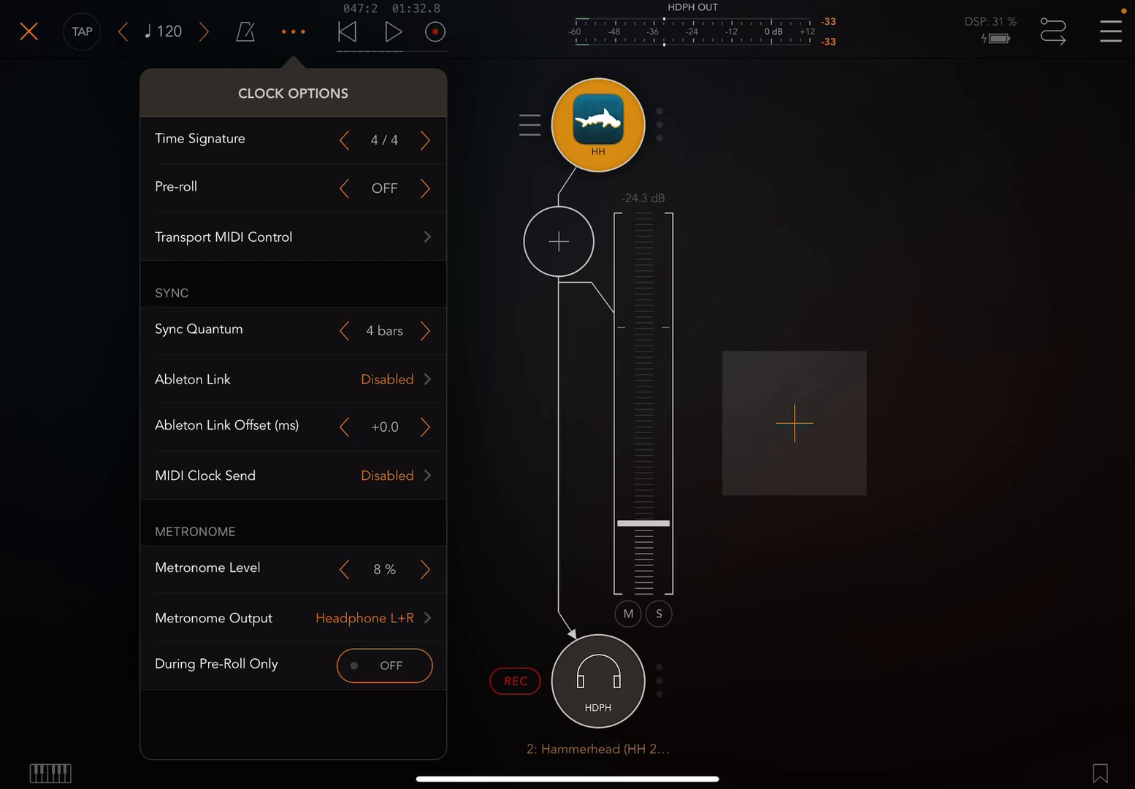
left_click(344, 330)
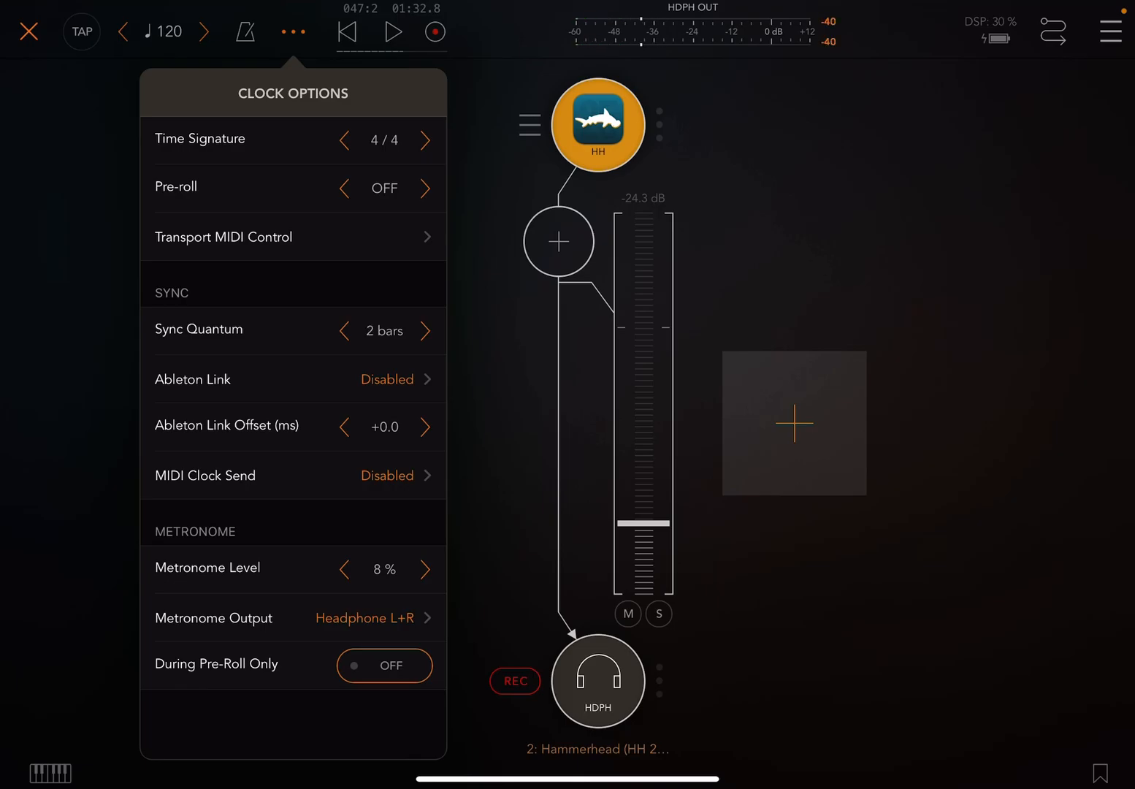
left_click(344, 331)
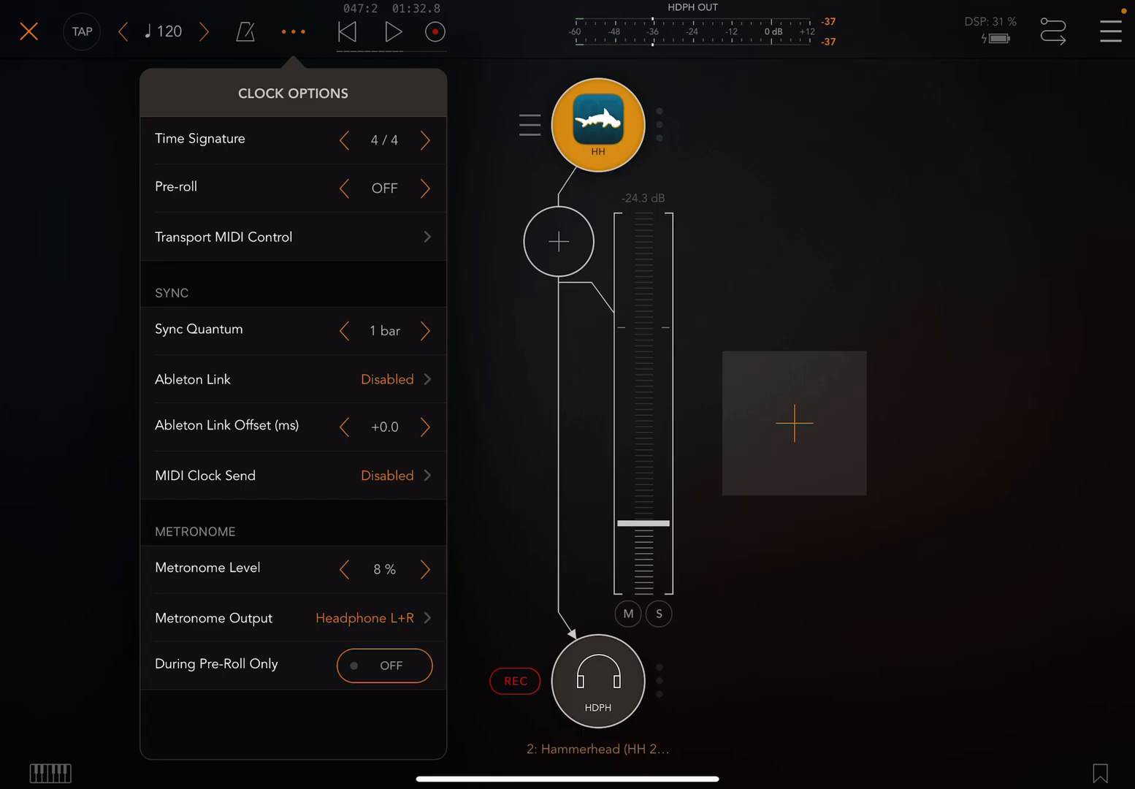
left_click(423, 330)
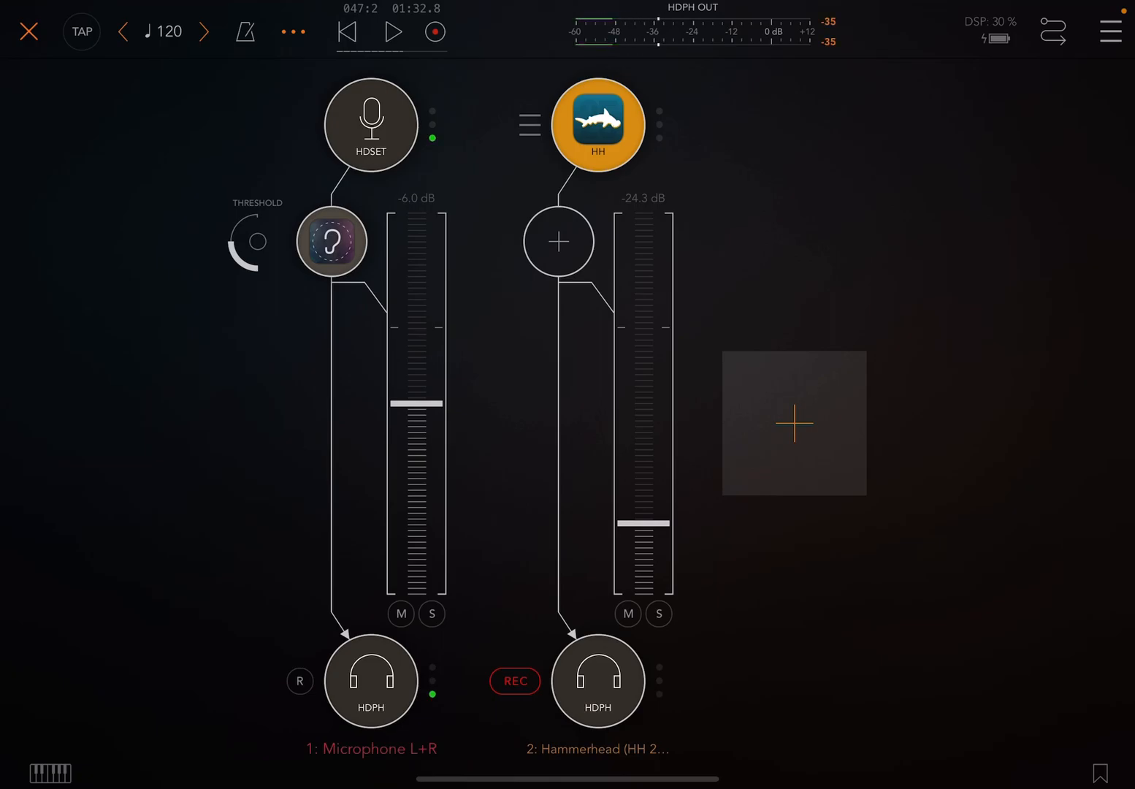
- Start transport playback from the top bar
left_click(391, 33)
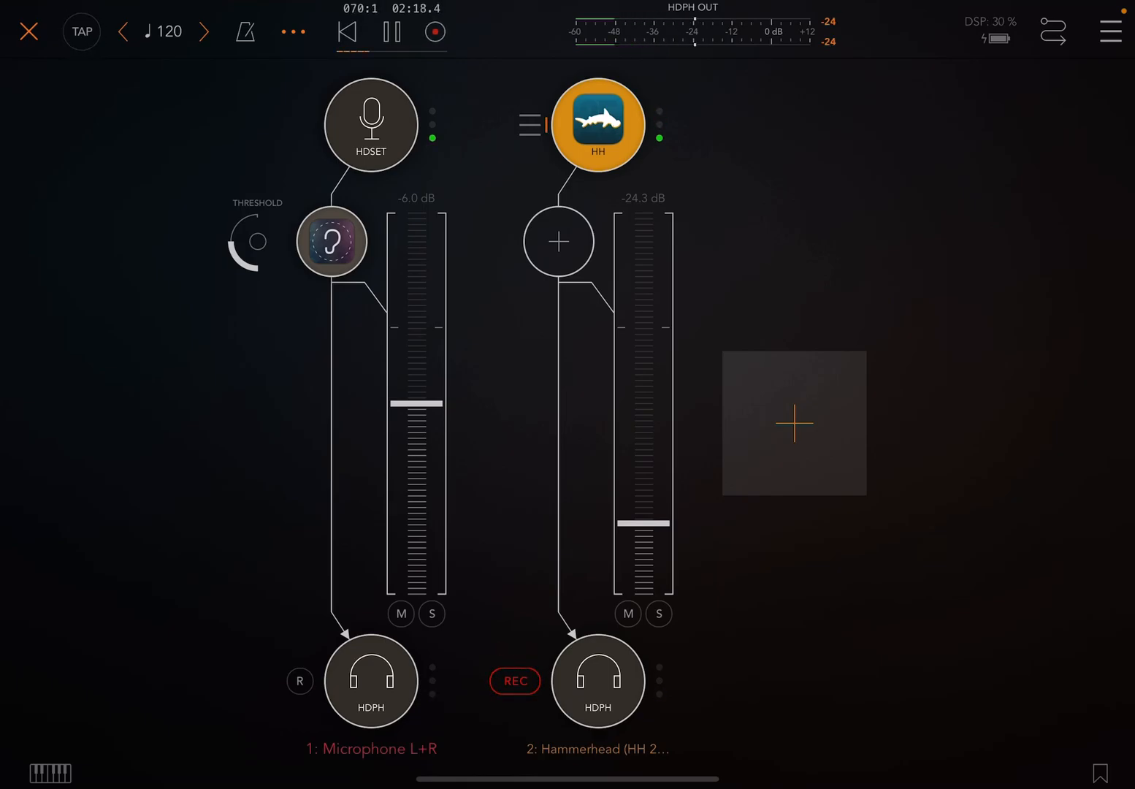
left_click(391, 33)
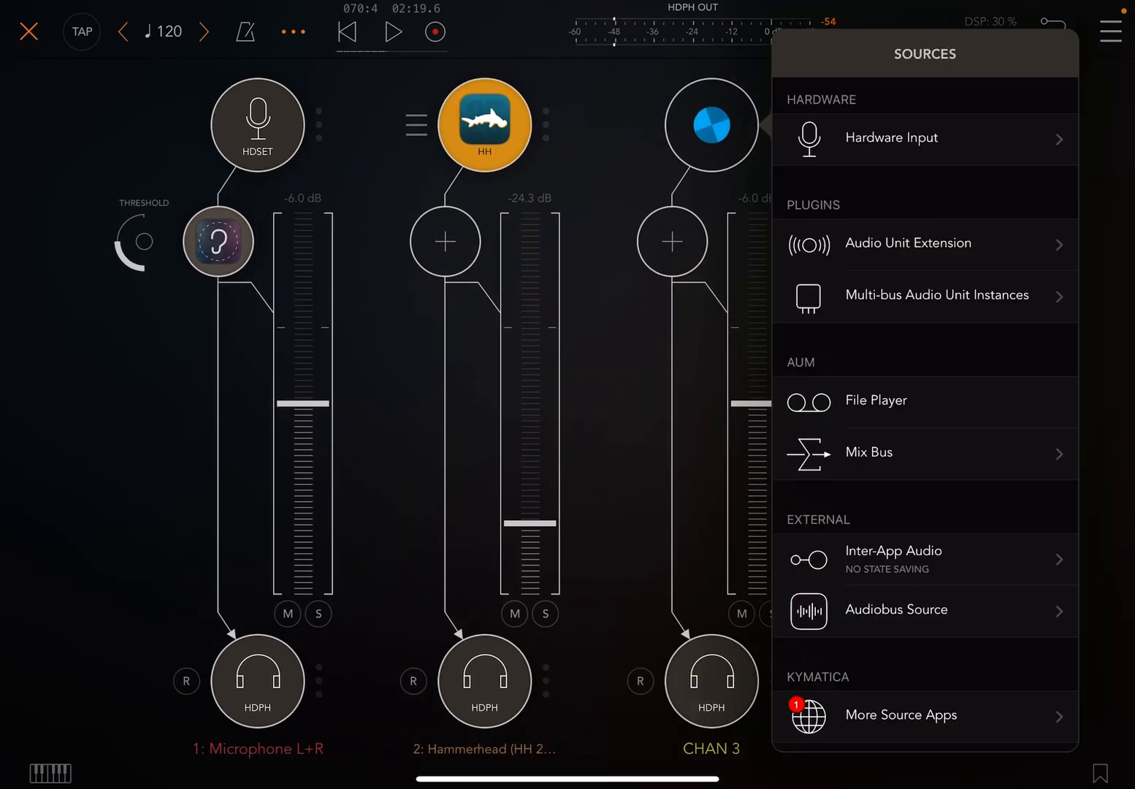
- Load ID700 on channel 3 and King of FM on channel 4
left_click(908, 243)
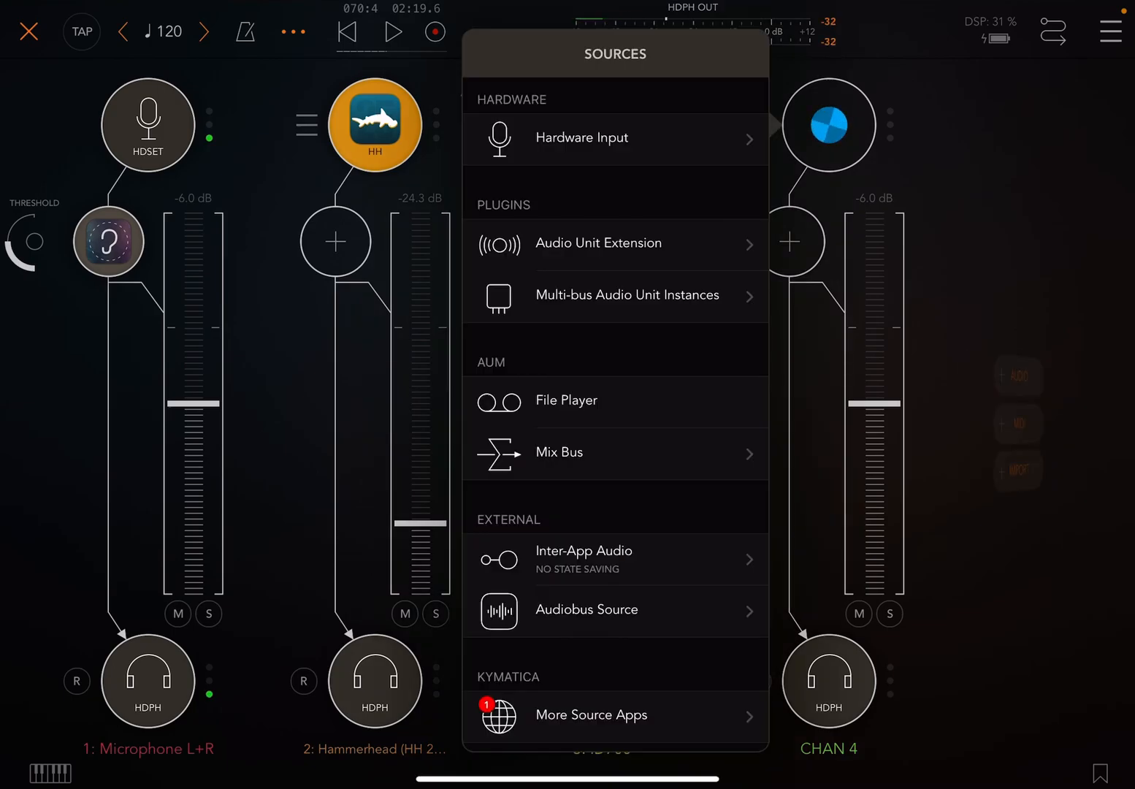
left_click(598, 242)
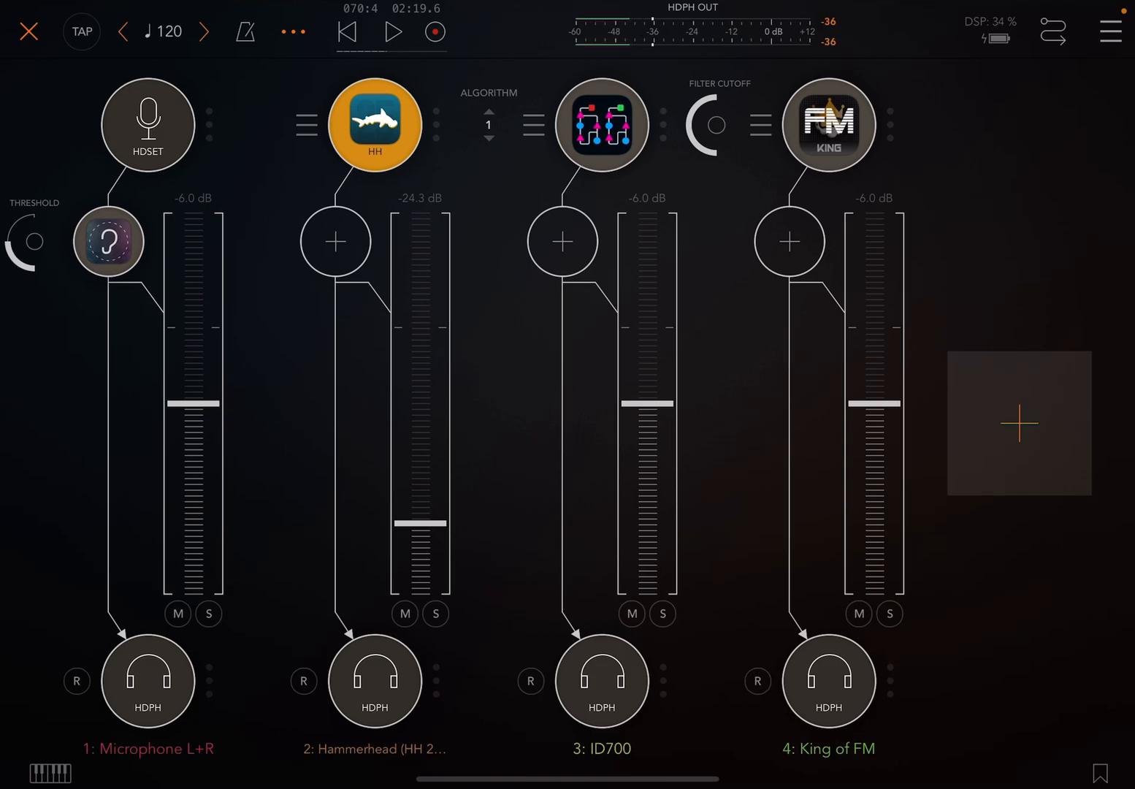
- Lower the channel faders and route the microphone output to Mix to Bus A
left_click_drag(646, 406, 646, 467)
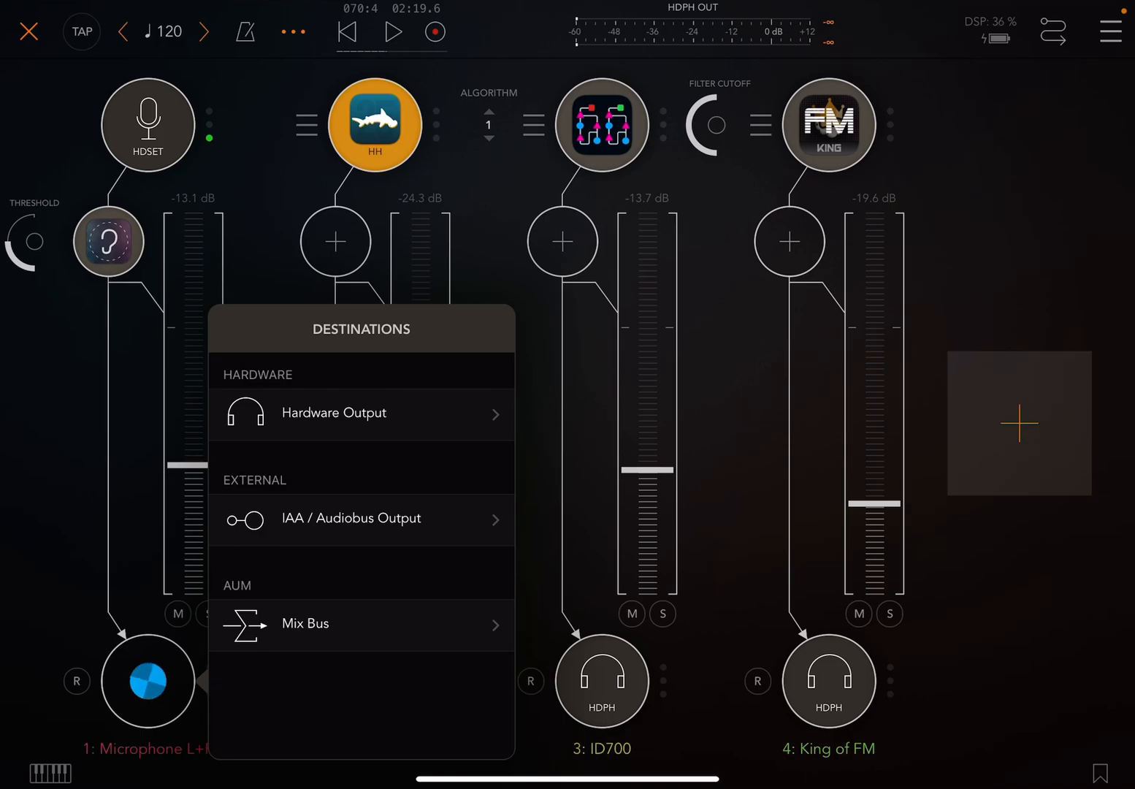
left_click(306, 624)
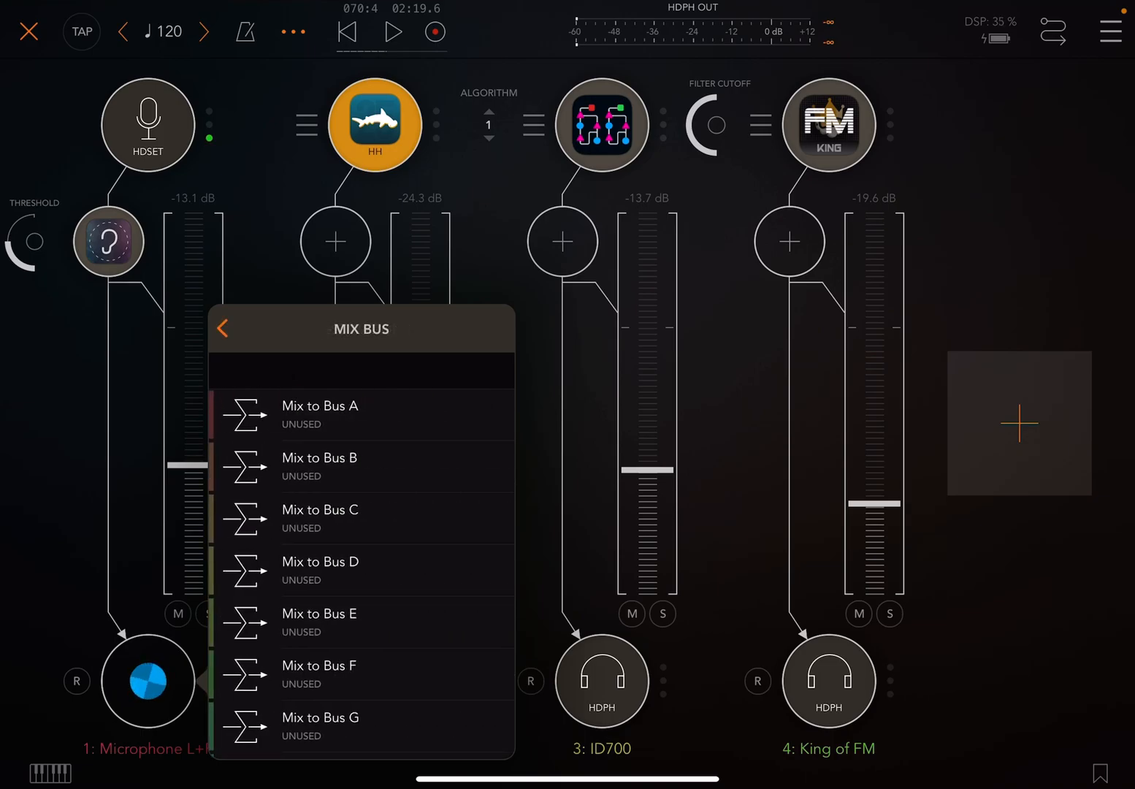
scroll("down", 3)
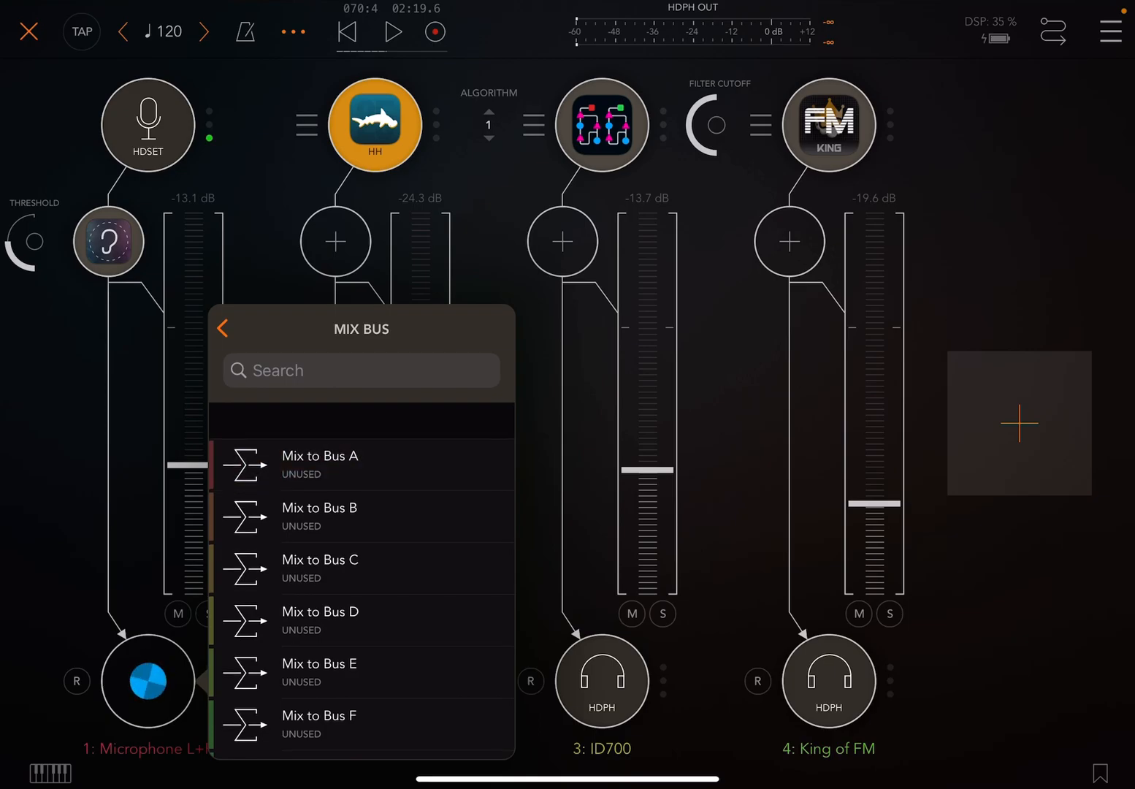
left_click(319, 464)
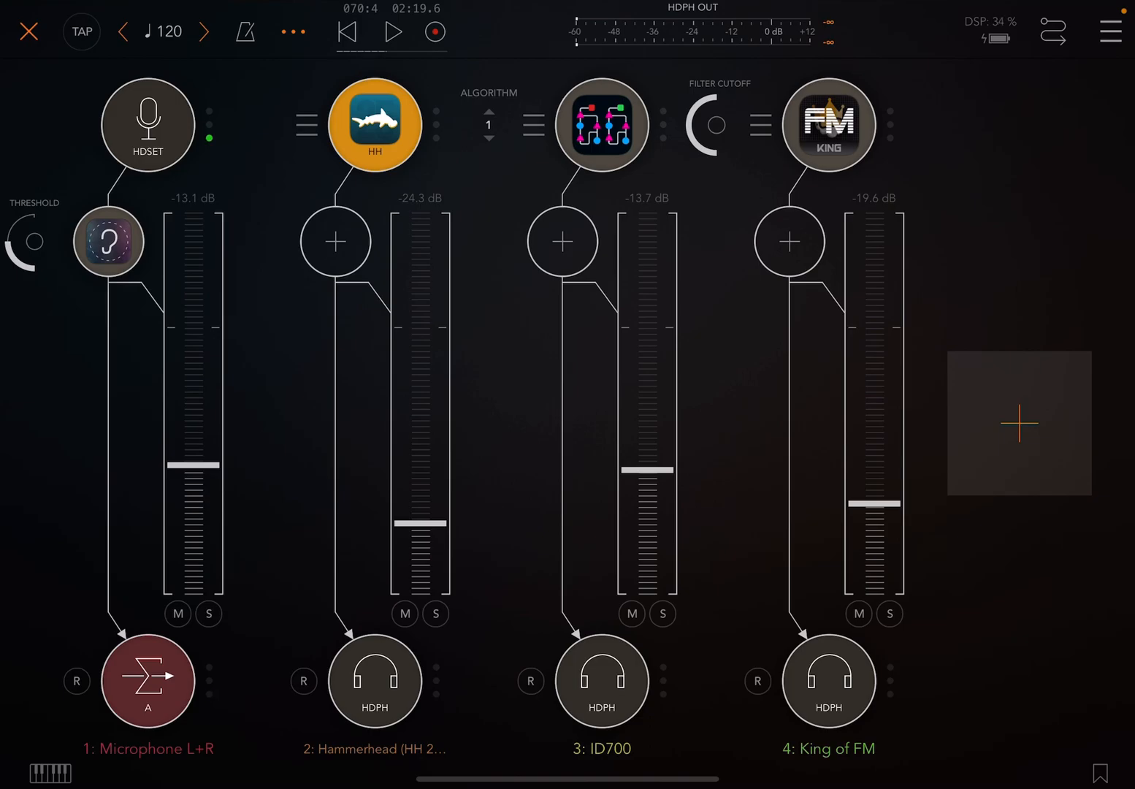
- Add a Receive from Bus A channel and set instrument outputs to Bus A
left_click(1016, 420)
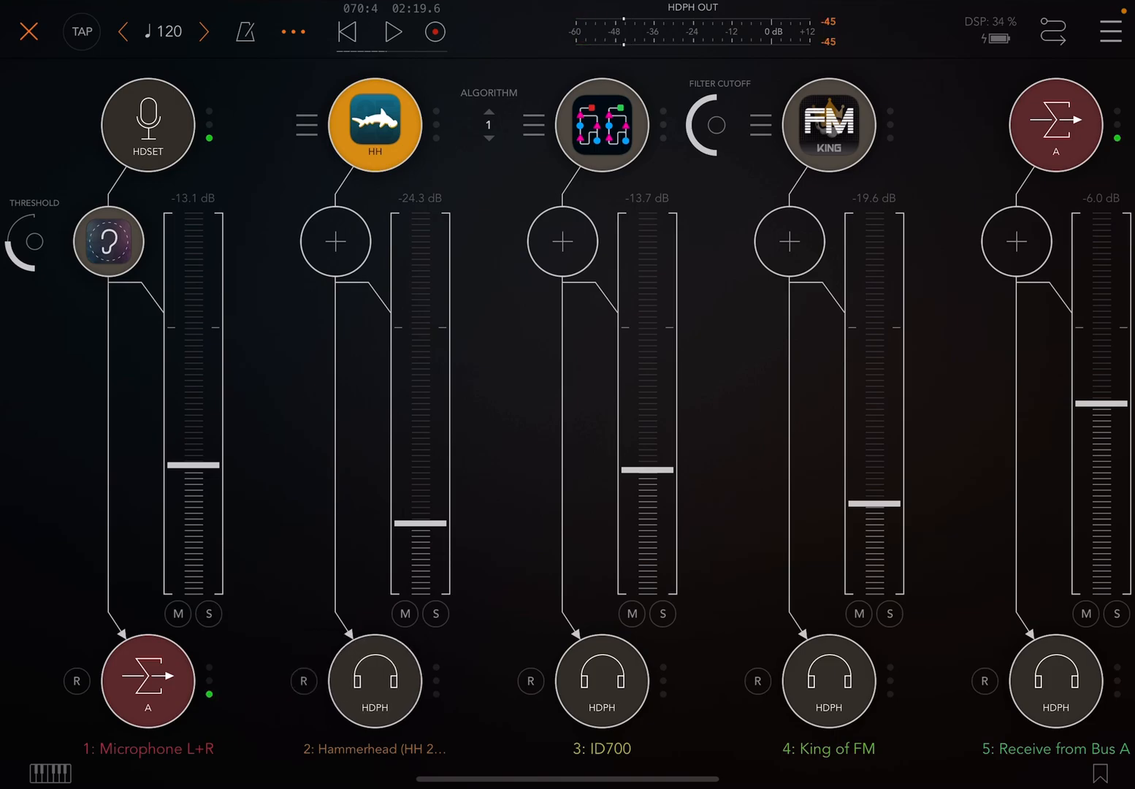
left_click(375, 680)
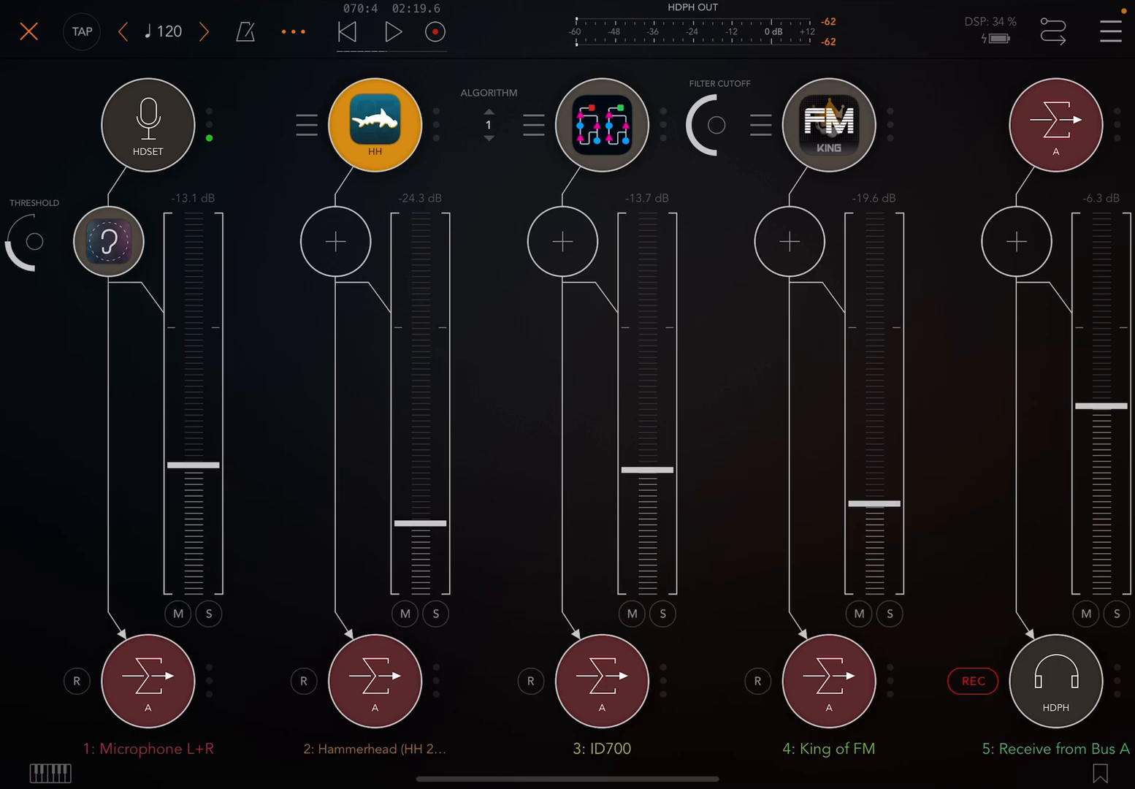
- Insert a Stereo Processing effect on the Bus A receive channel
left_click(789, 241)
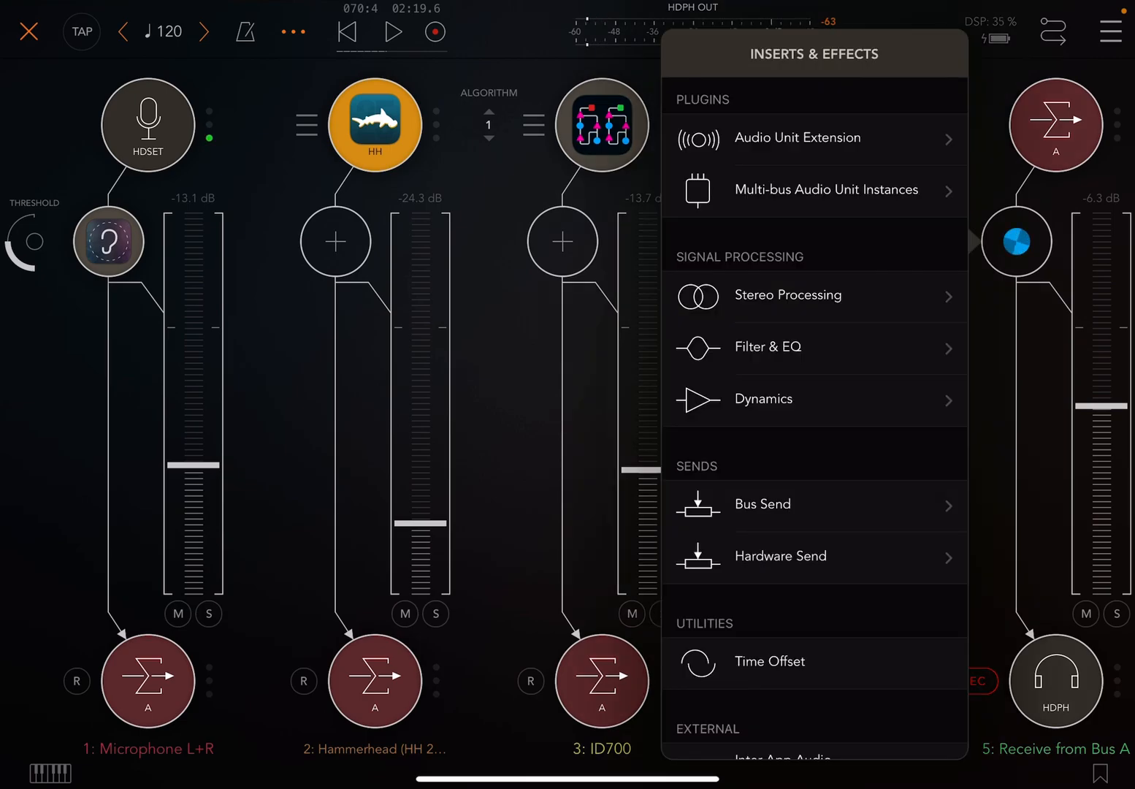
left_click(788, 295)
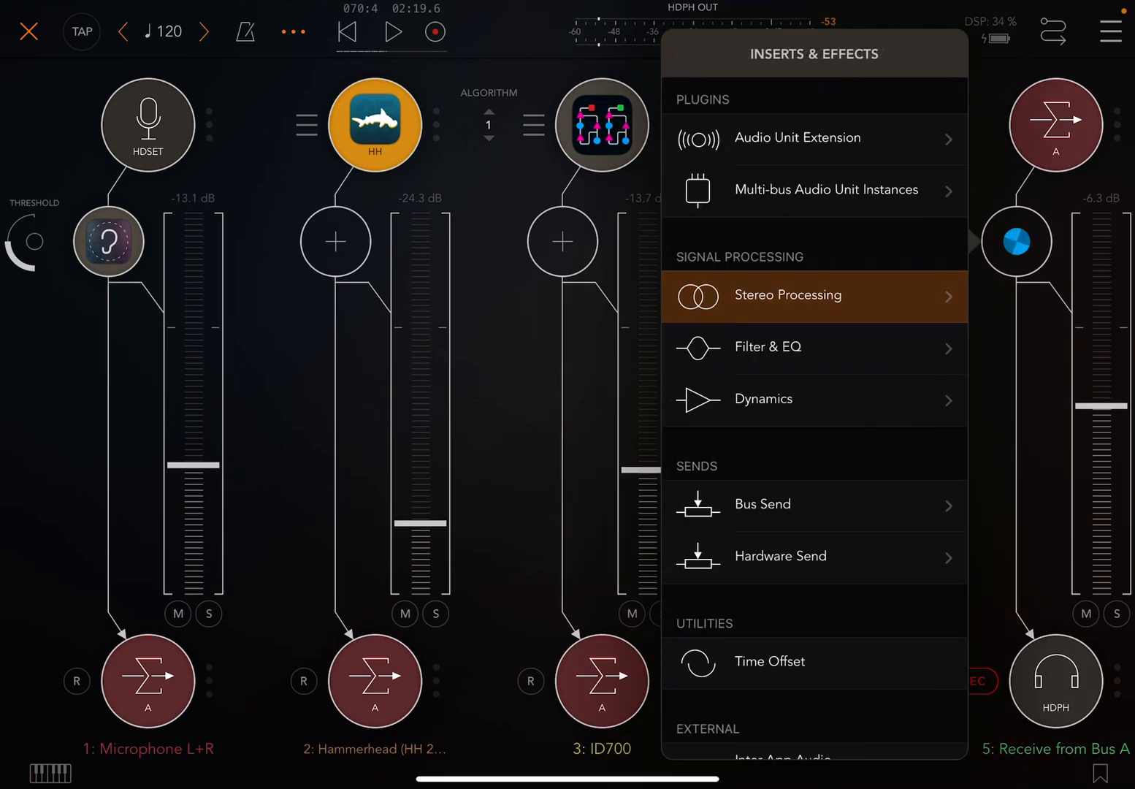
left_click(797, 138)
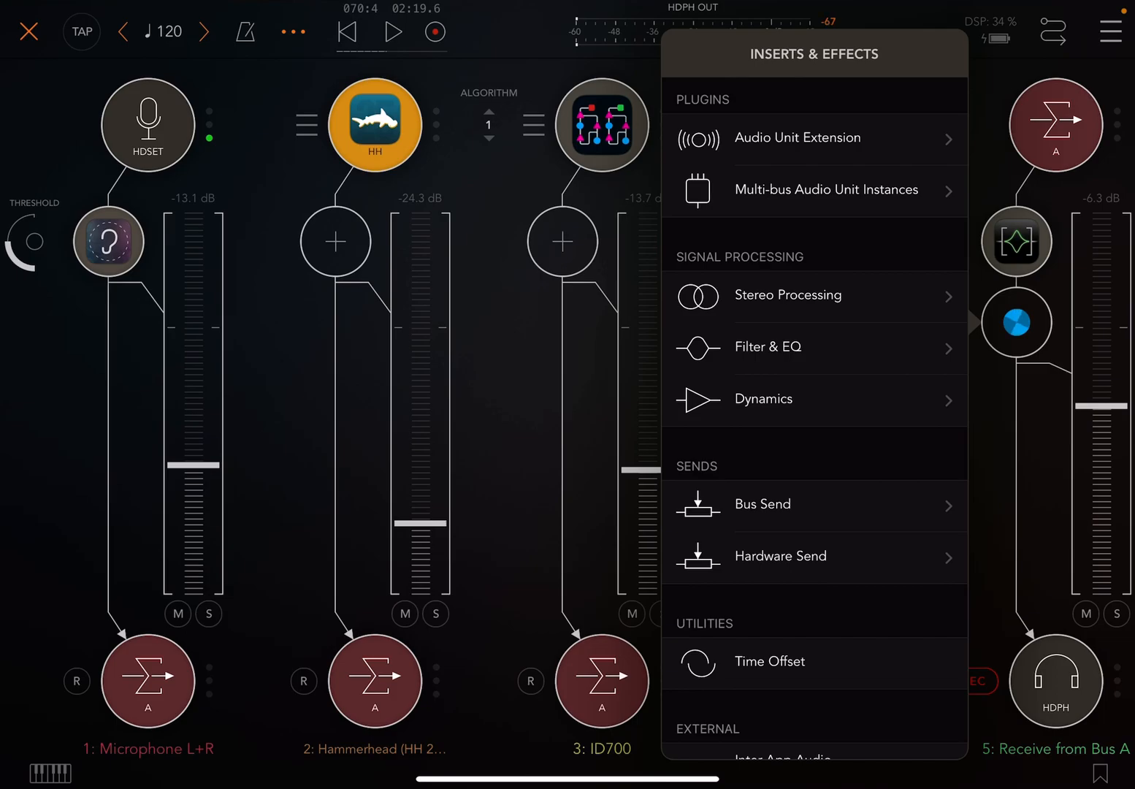
left_click(798, 137)
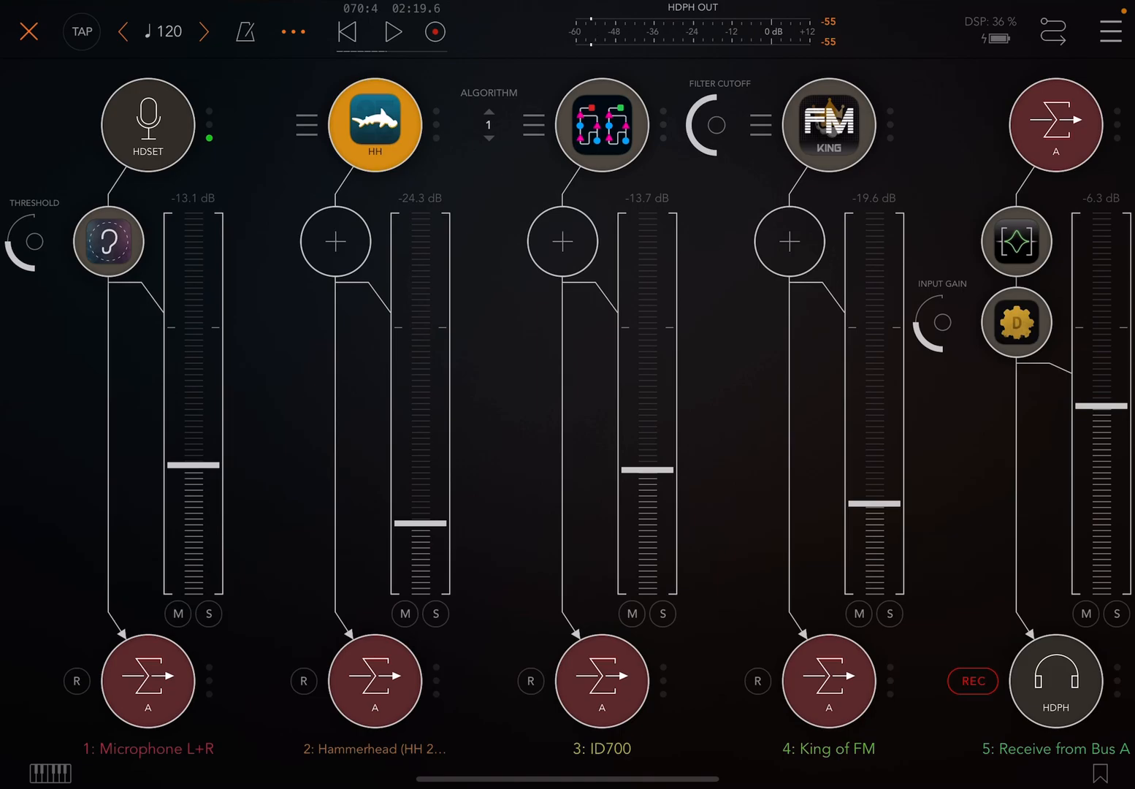
- Add a Send to Bus A insert on the Hammerhead channel
left_click(334, 241)
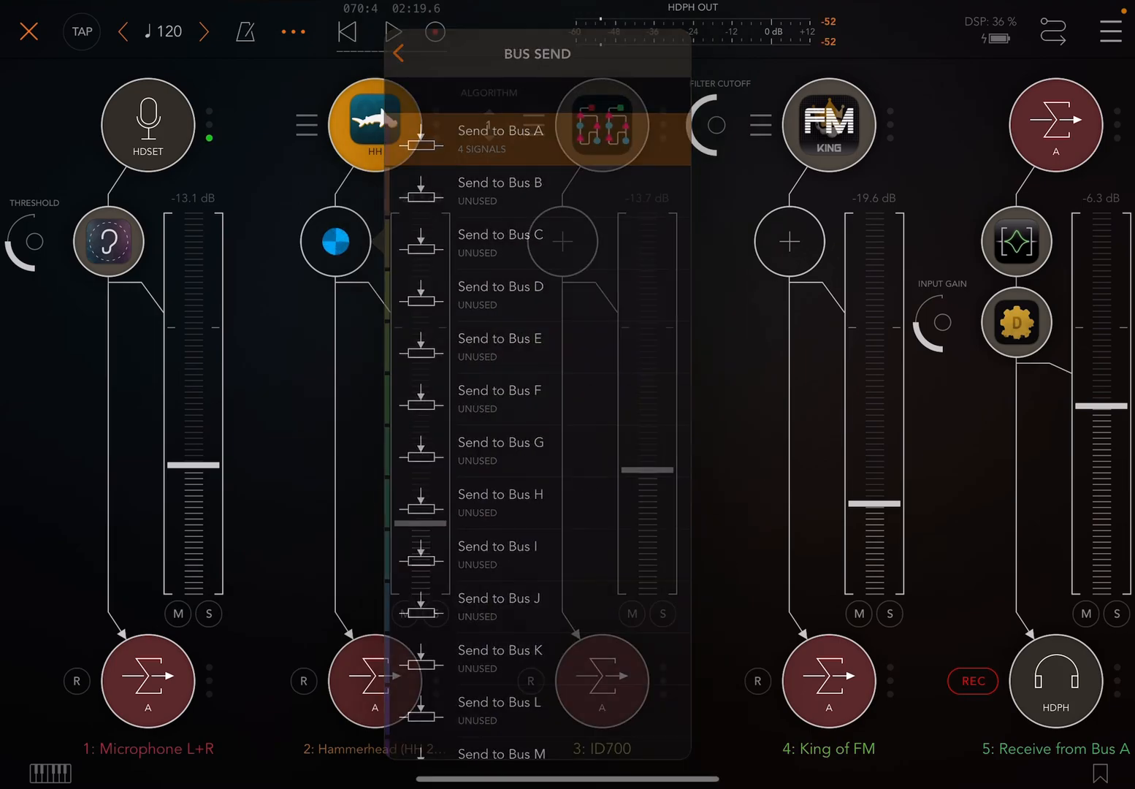
left_click(405, 51)
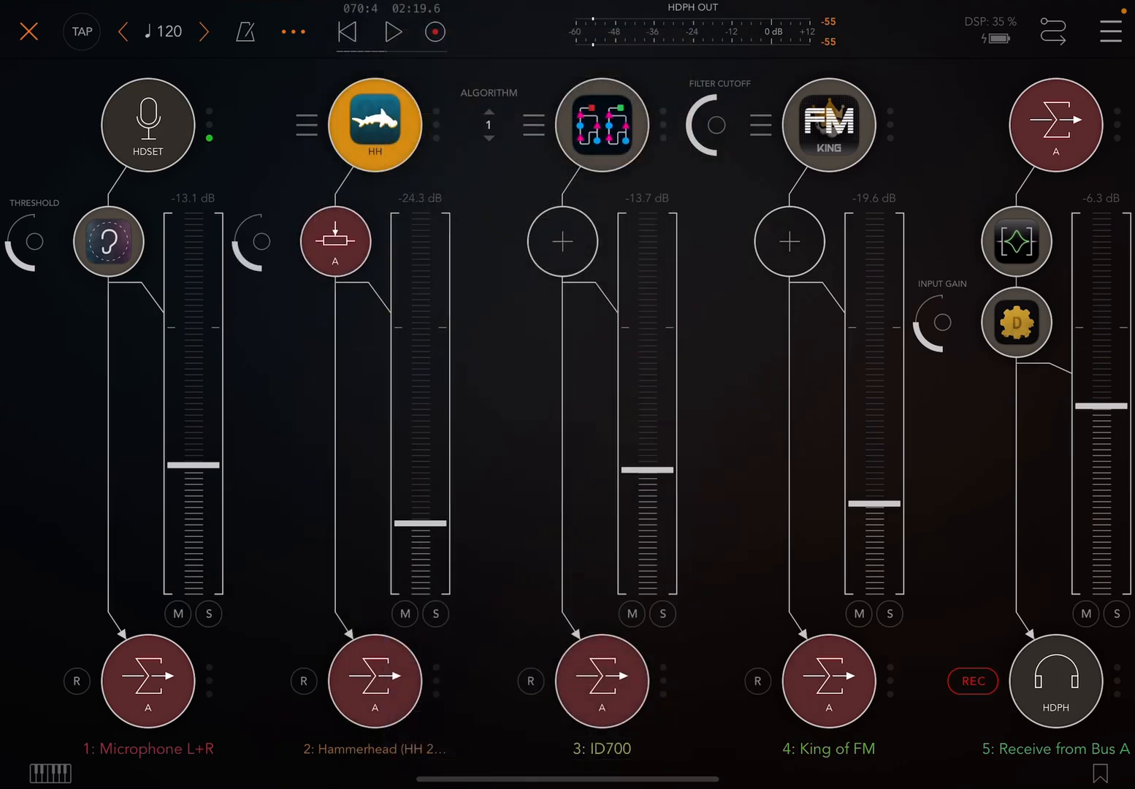
- Set the Hammerhead fader near -23 dB and its Bus A send near -8.4 dB
left_click_drag(421, 524, 421, 514)
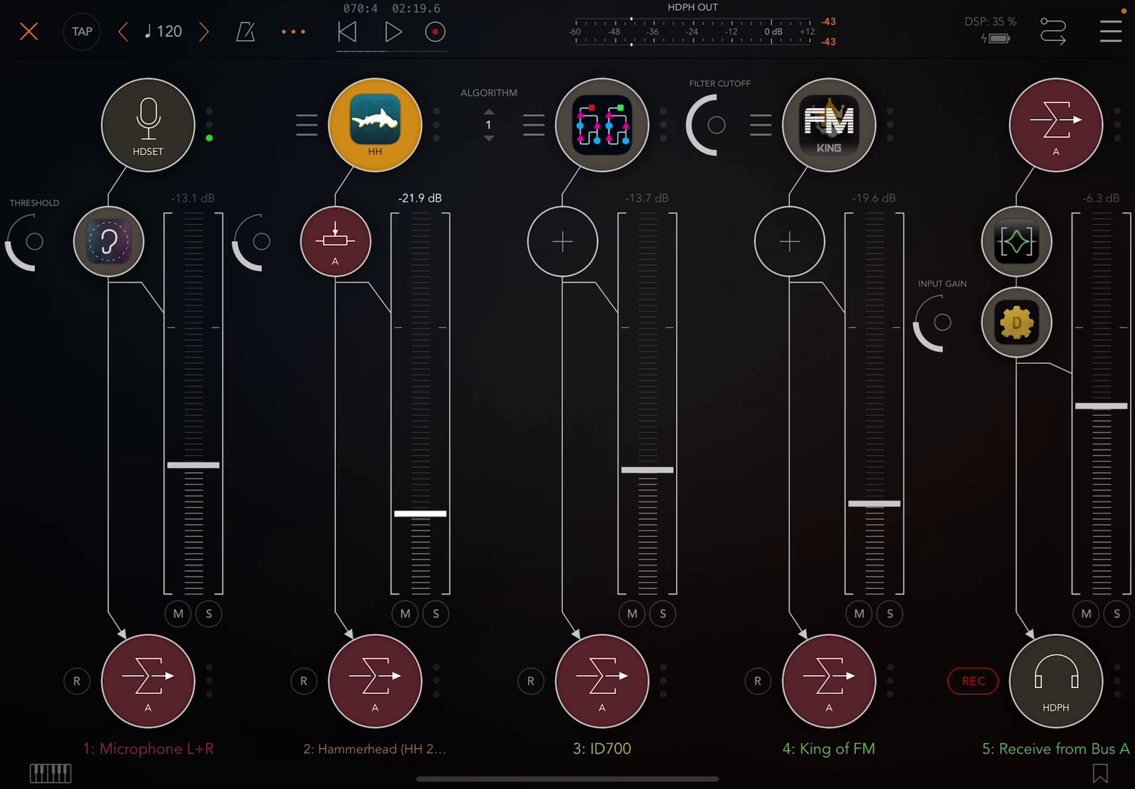
left_click_drag(420, 515, 420, 521)
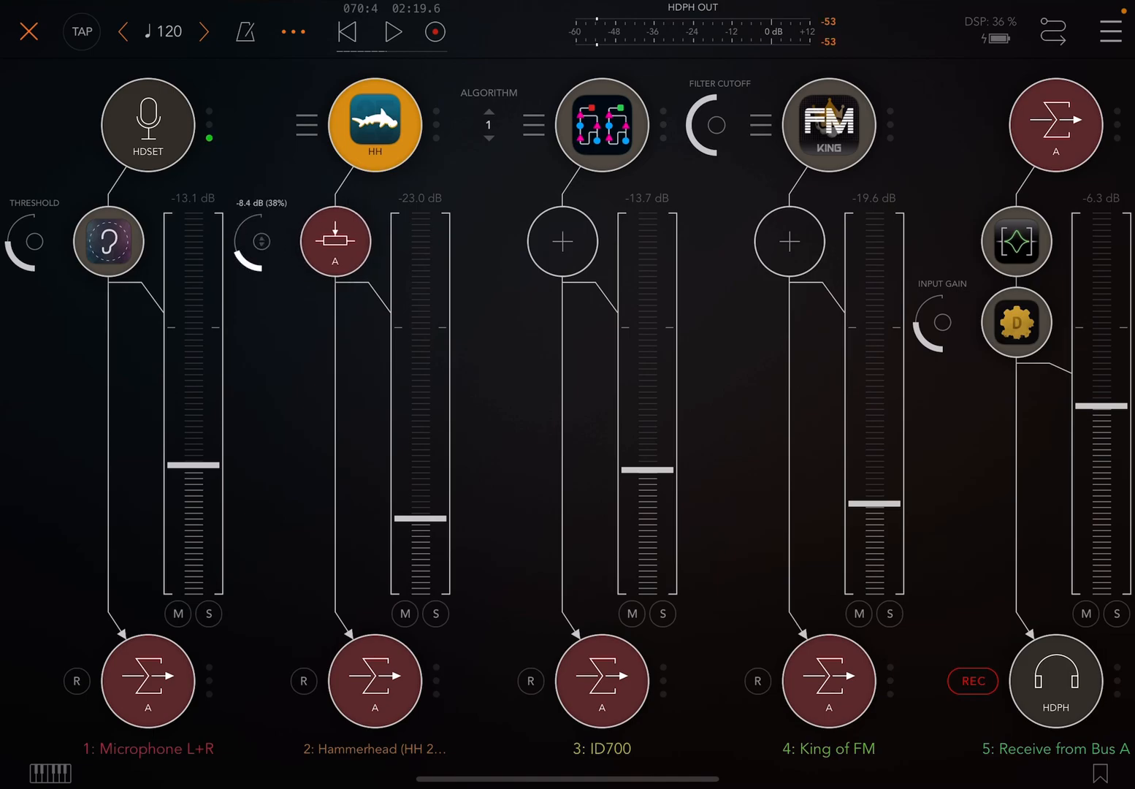
left_click_drag(261, 241, 261, 270)
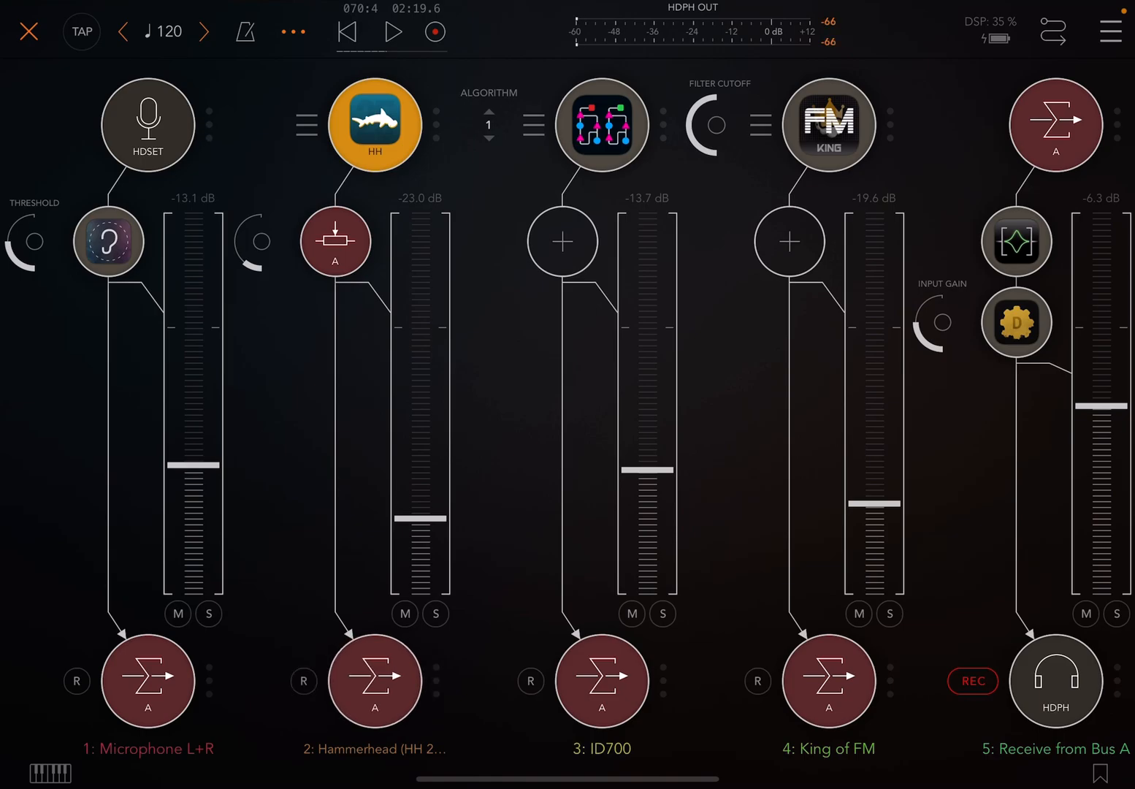
- Route the instrument outputs to Mix Bus B, creating a Bus B receive channel
left_click(600, 681)
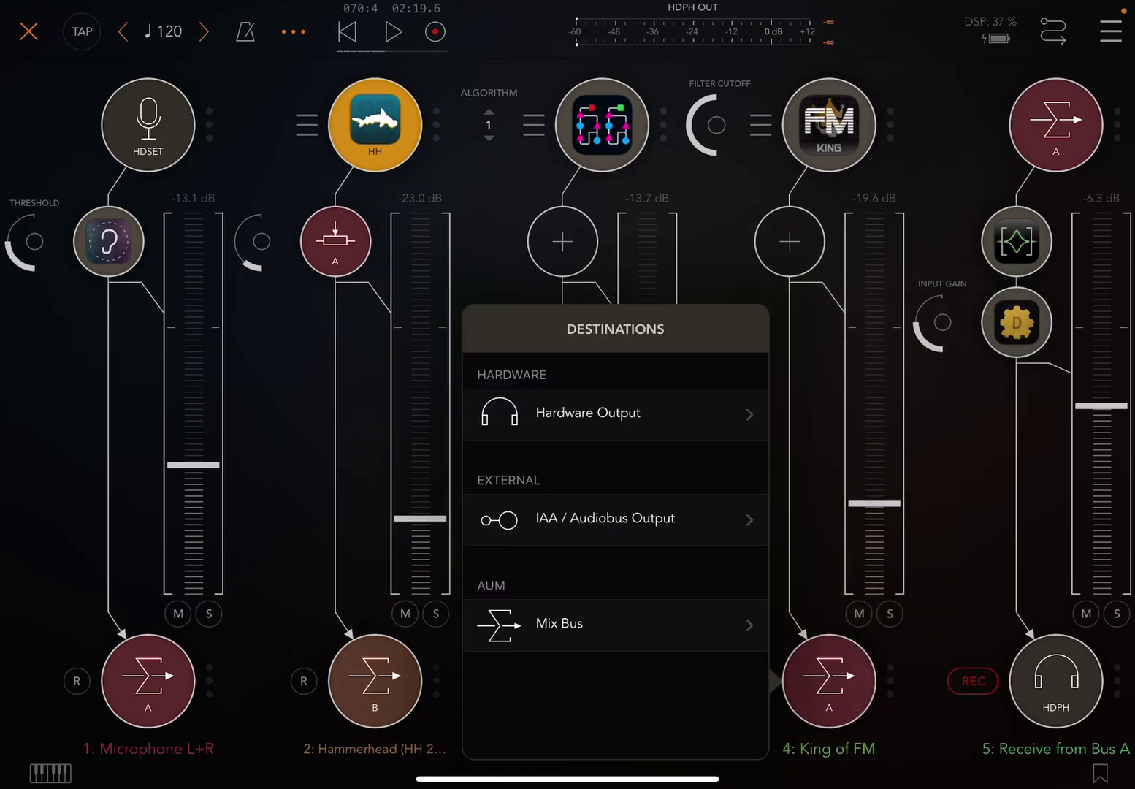
left_click(559, 624)
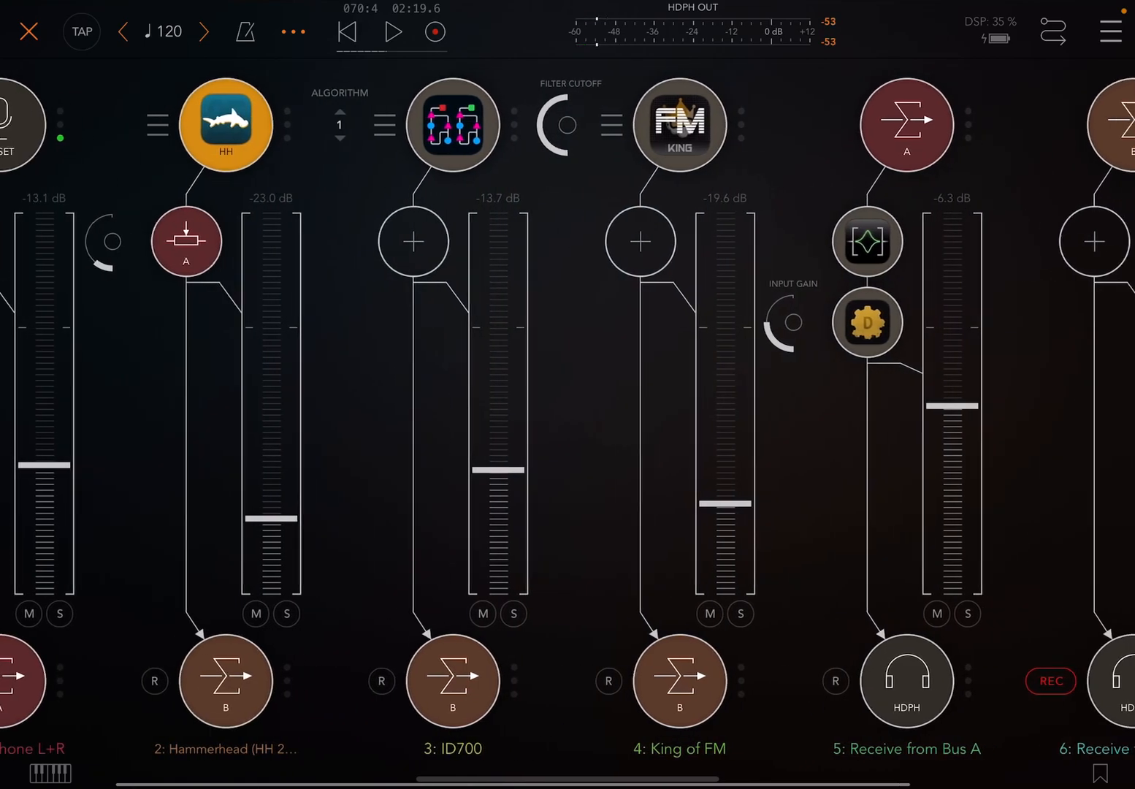
- Route the Receive from Bus A channel's output into Bus B
scroll("right", 3)
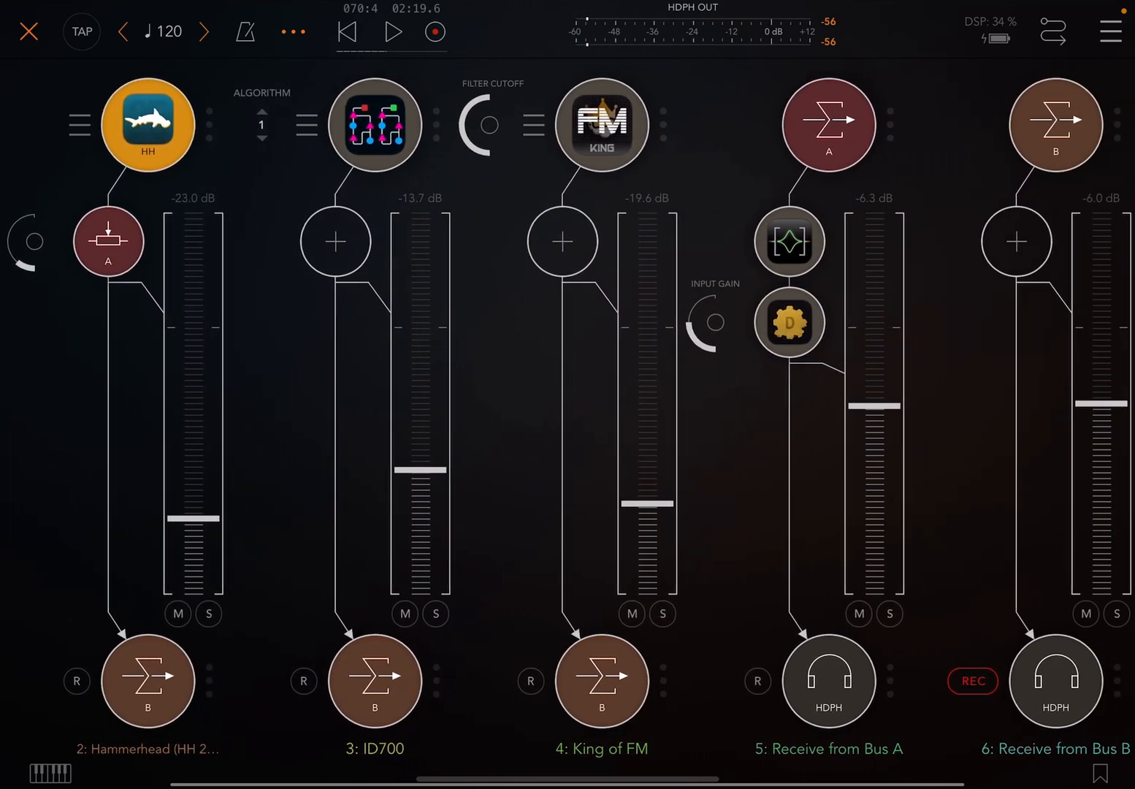
scroll("right", 3)
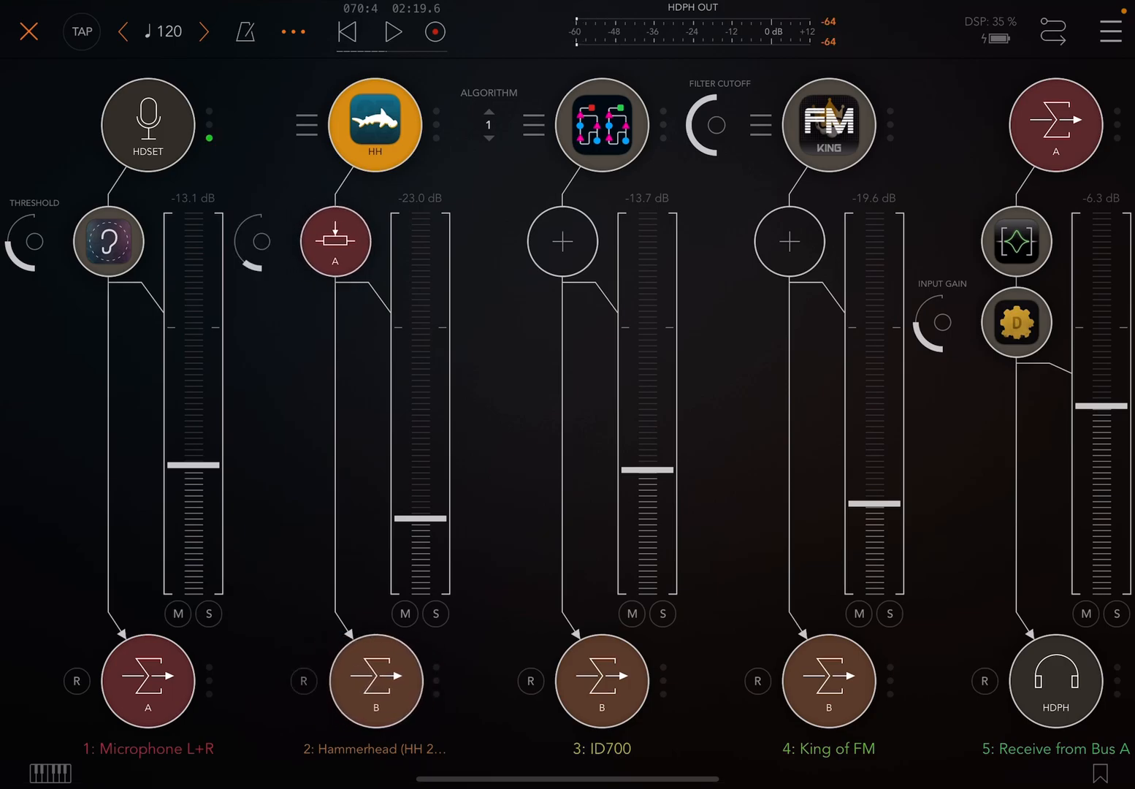
left_click(1055, 680)
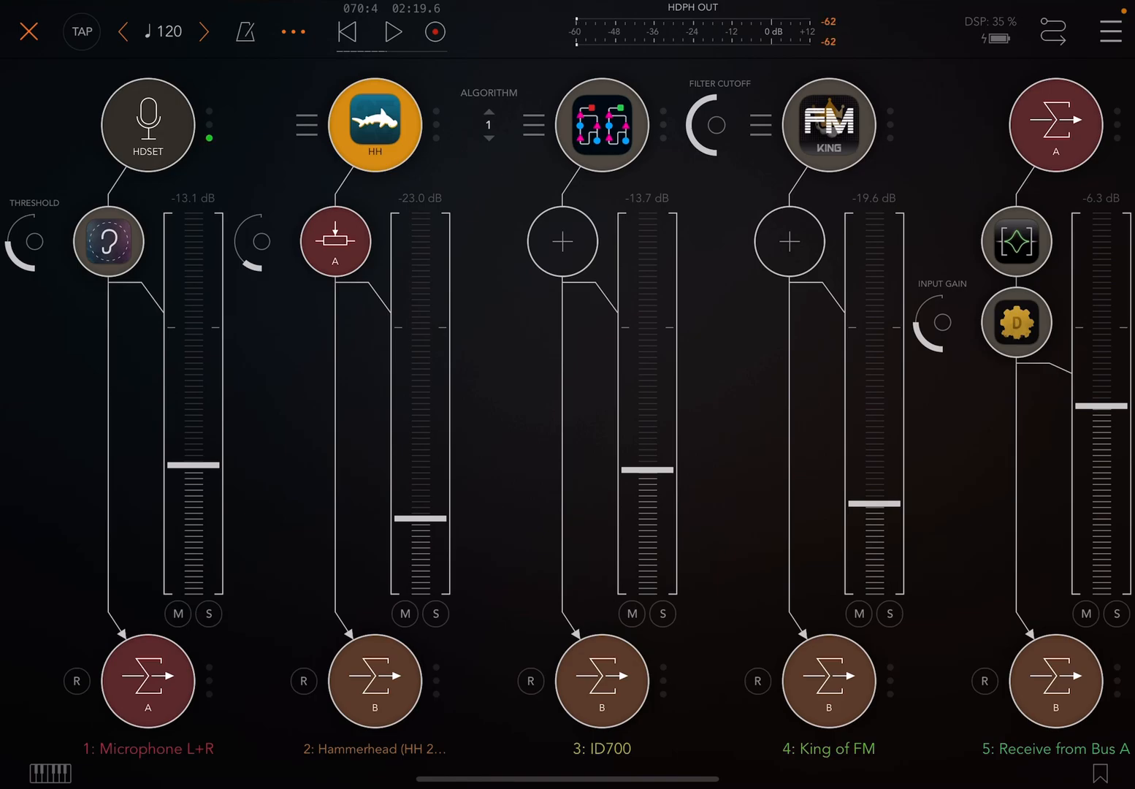
left_click(1111, 32)
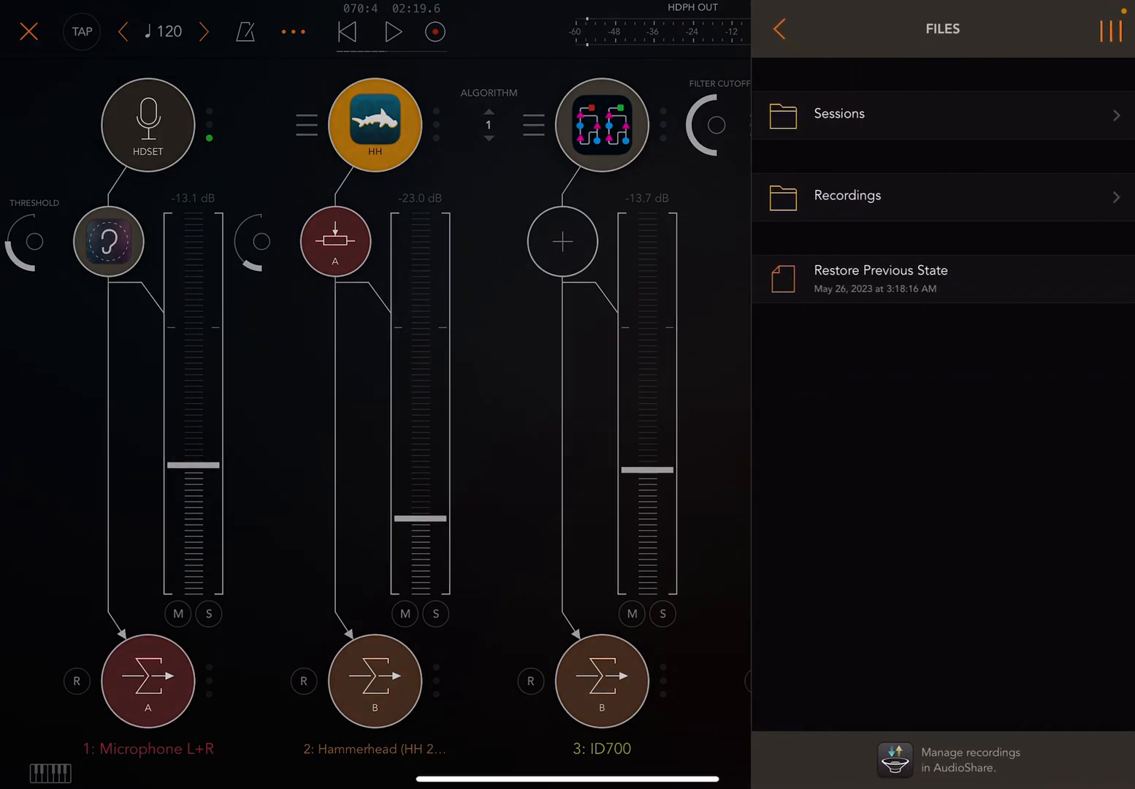
left_click(848, 196)
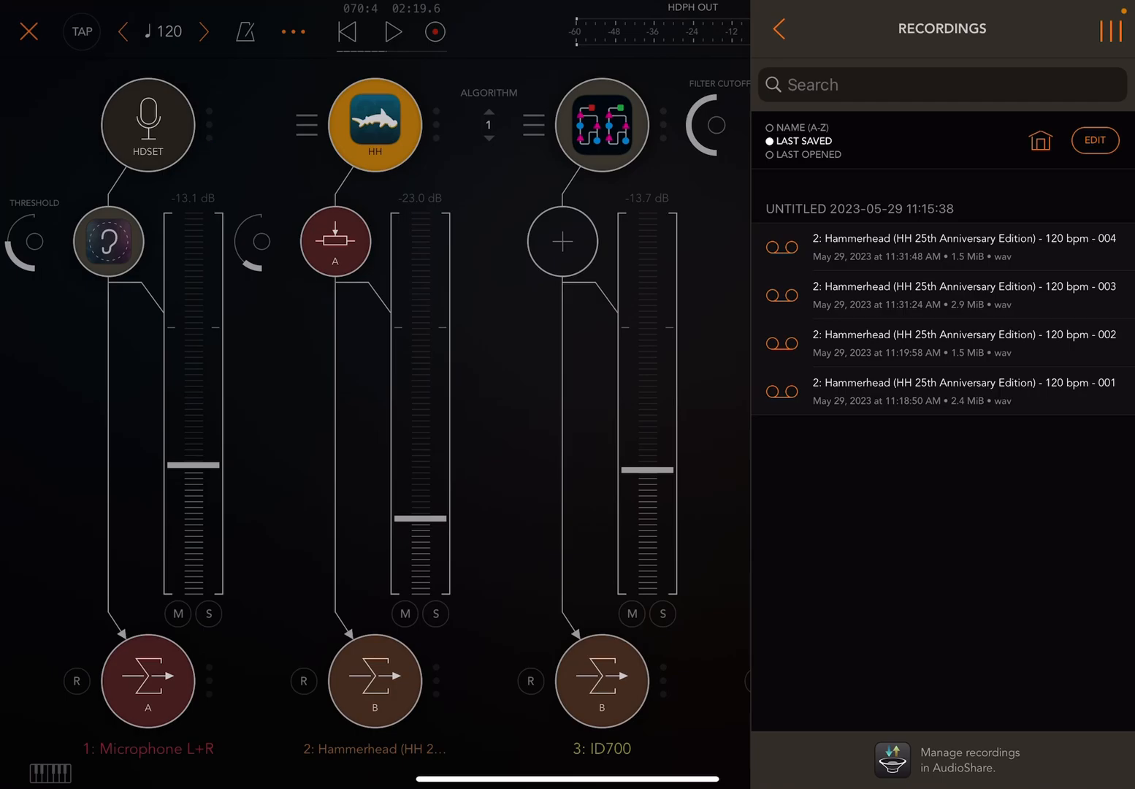
left_click(942, 247)
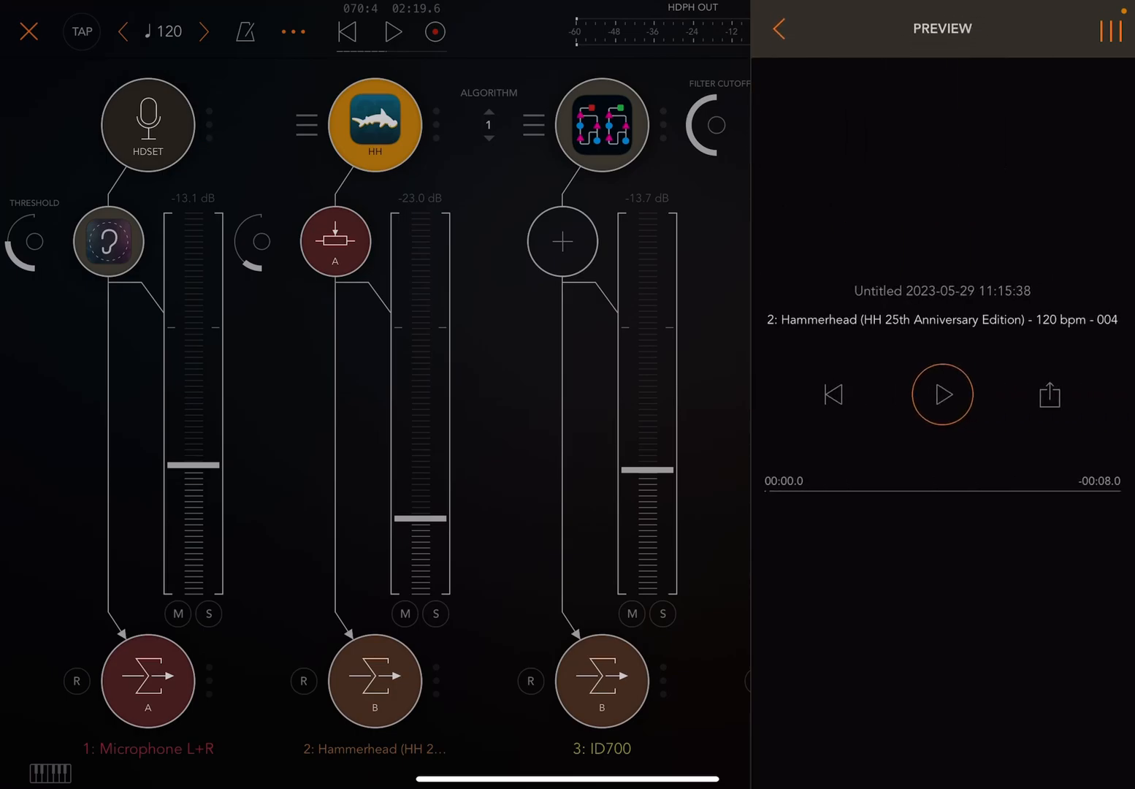
left_click(943, 394)
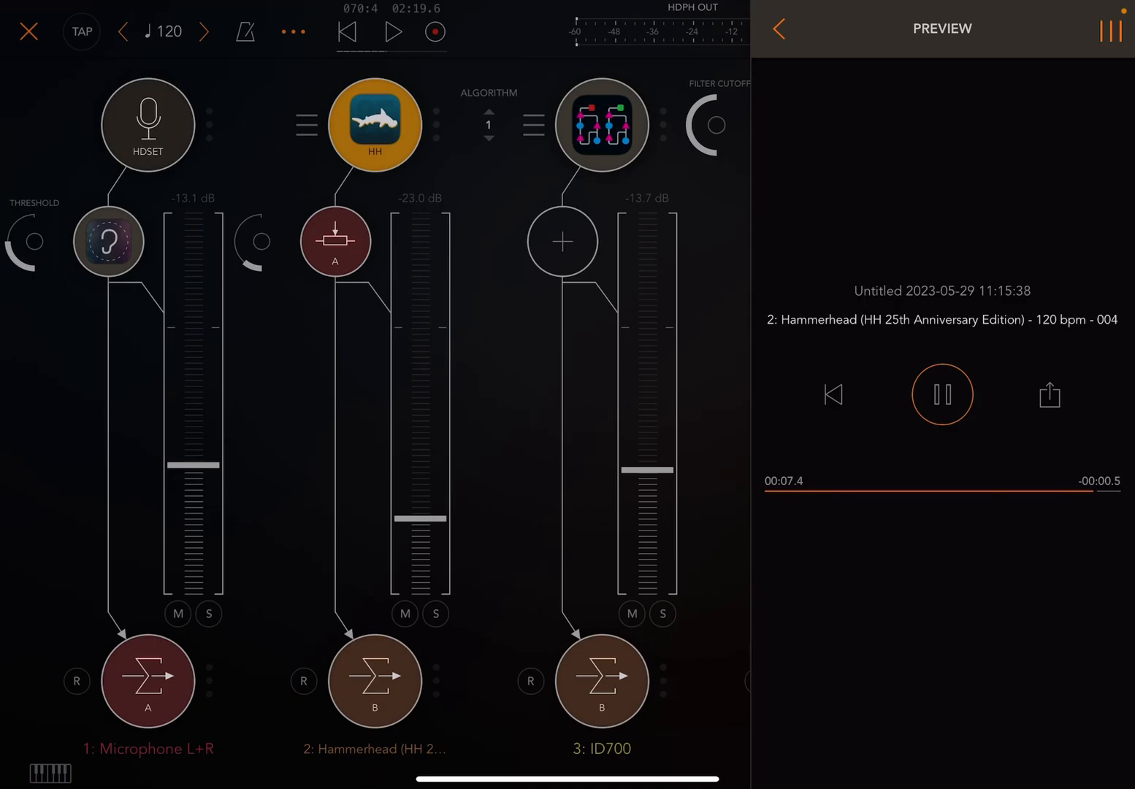
left_click(943, 394)
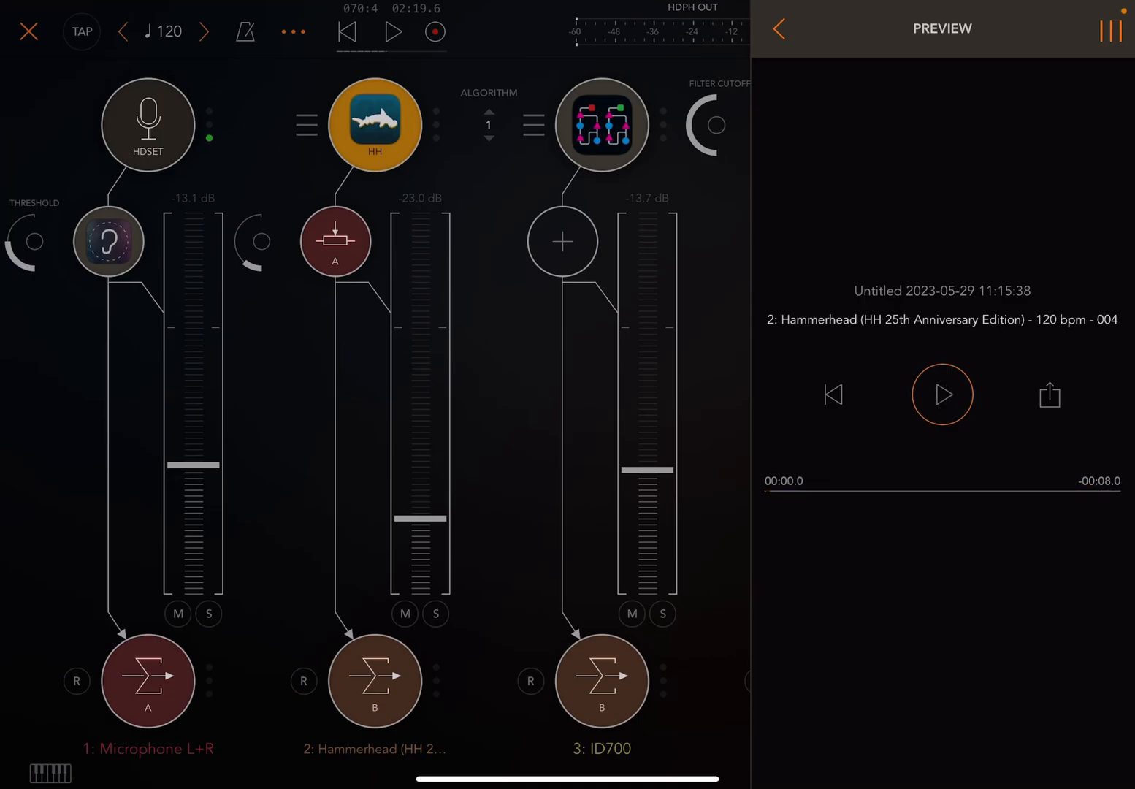
left_click(780, 28)
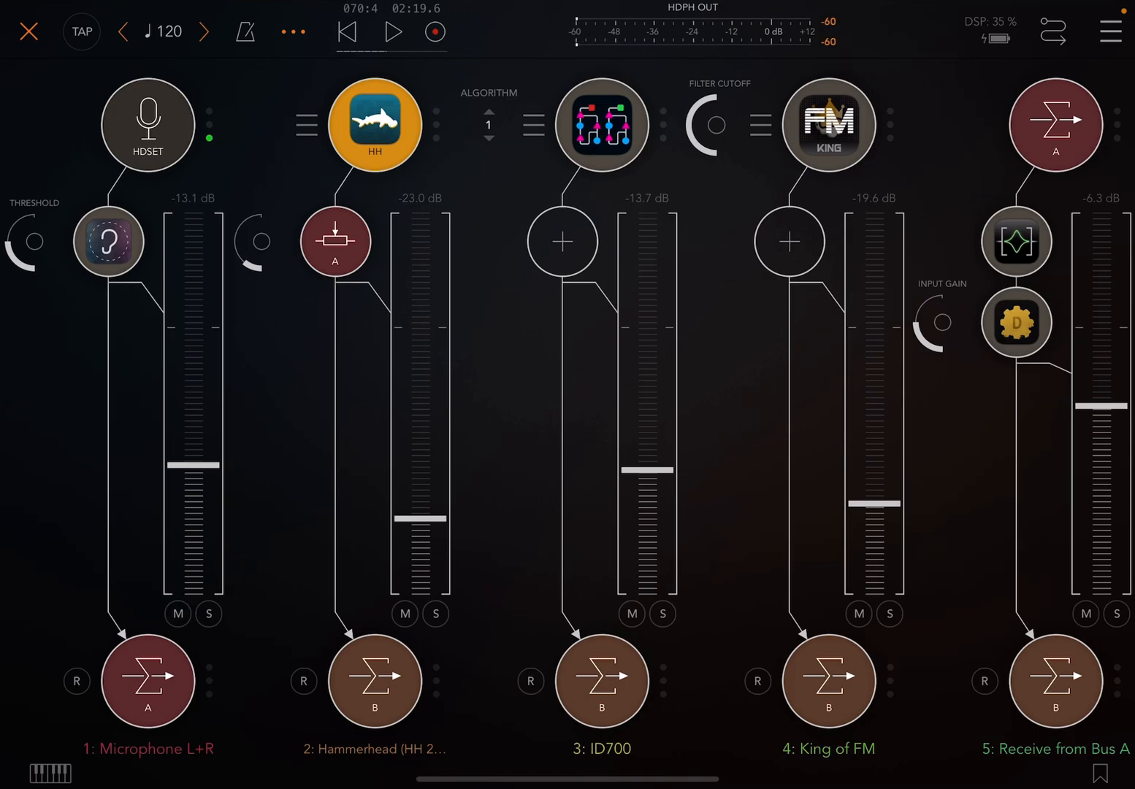
scroll("right", 3)
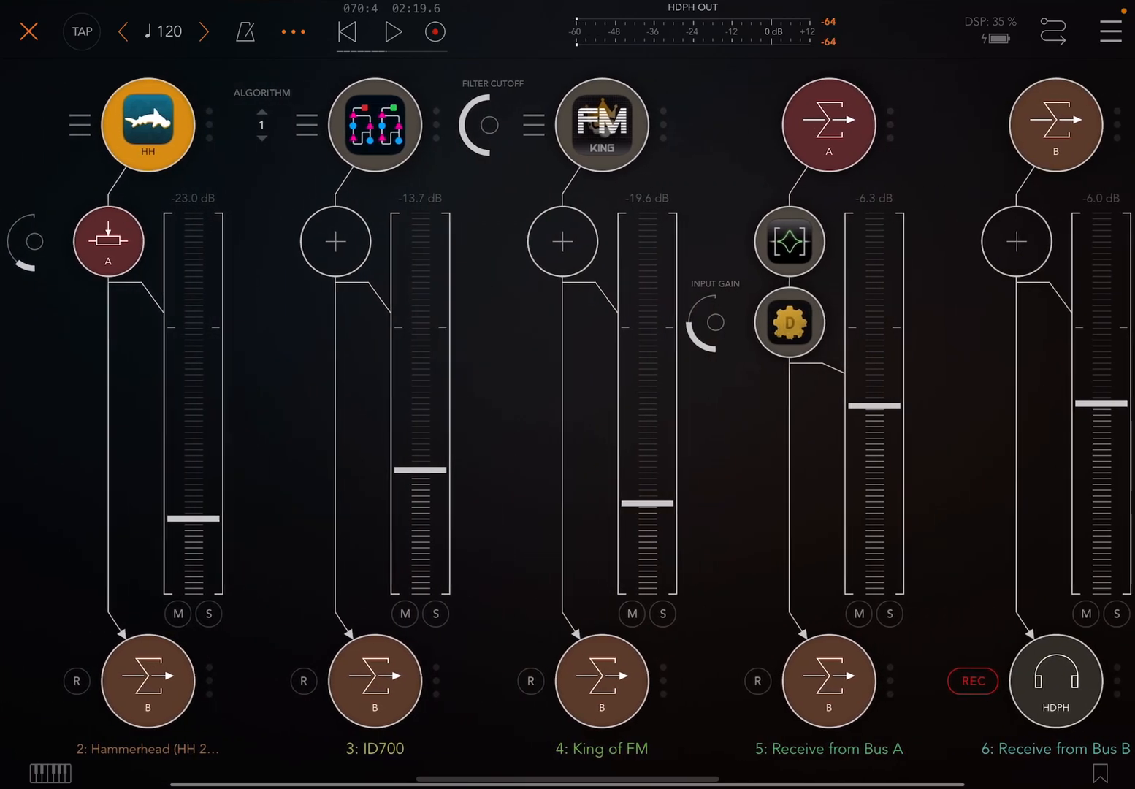